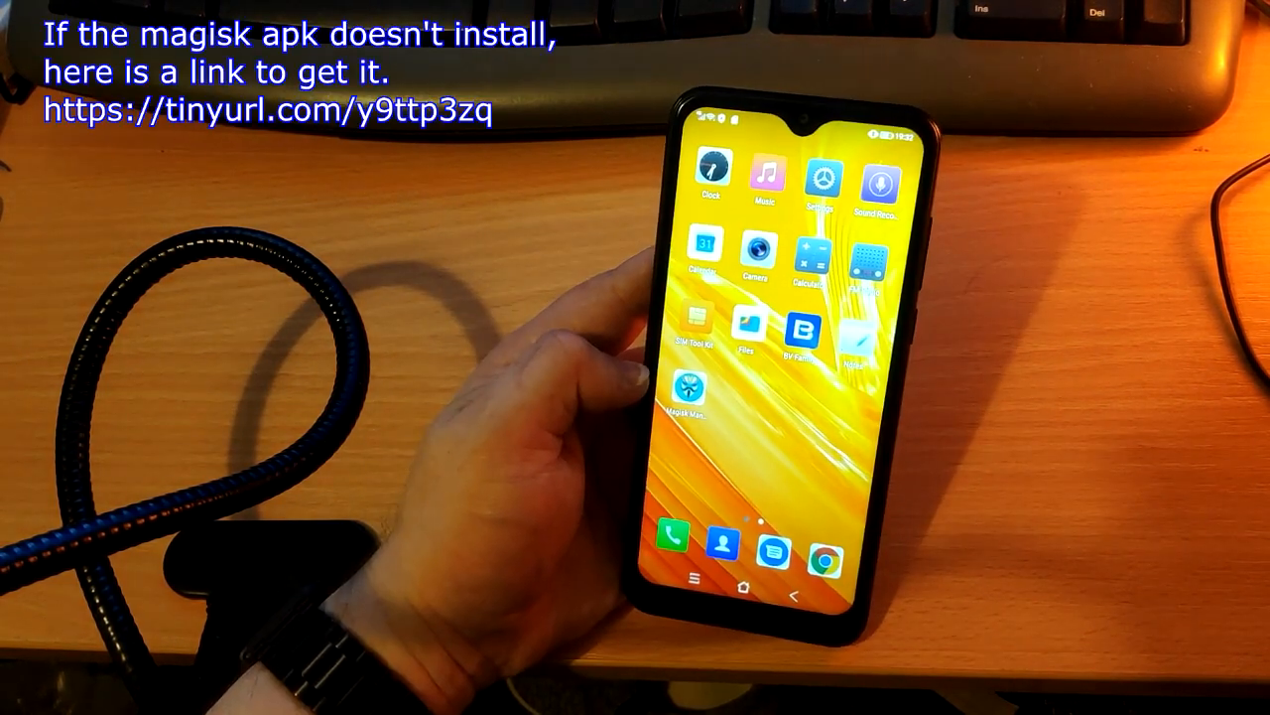
Launch Magisk Manager to confirm Magisk 20.4 and manager 7.5.1 are up to date
left_click(682, 387)
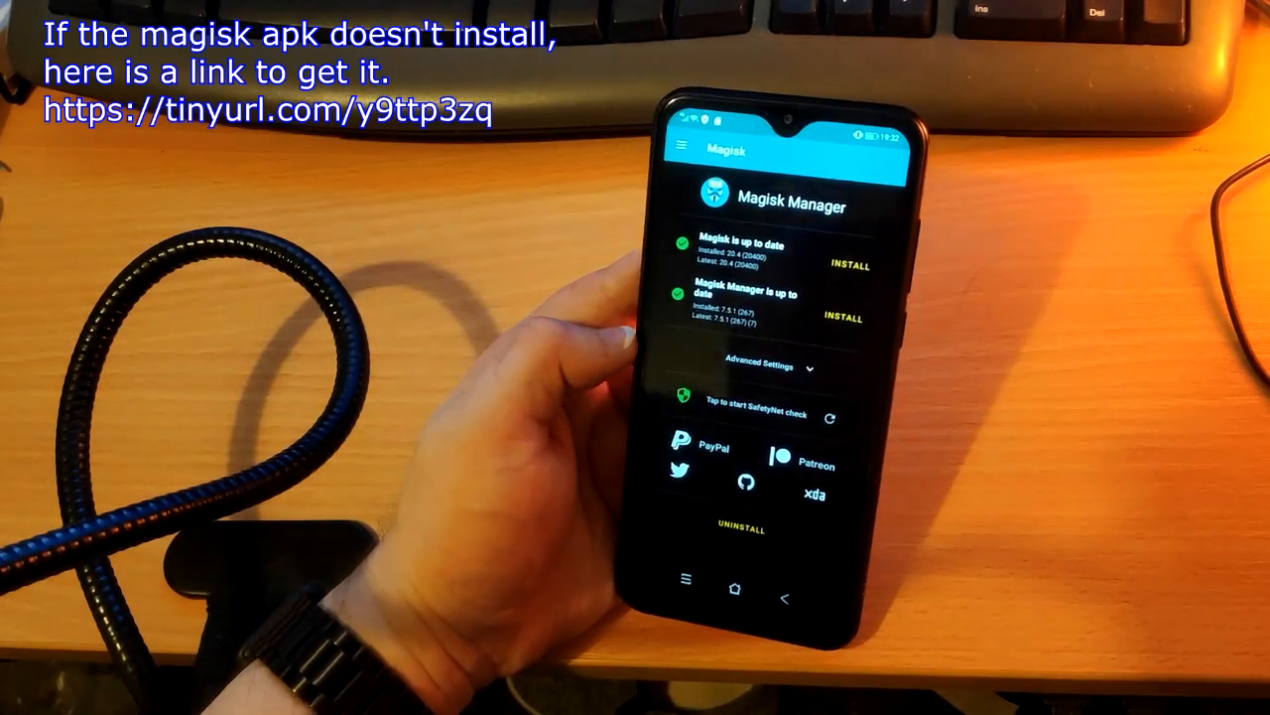